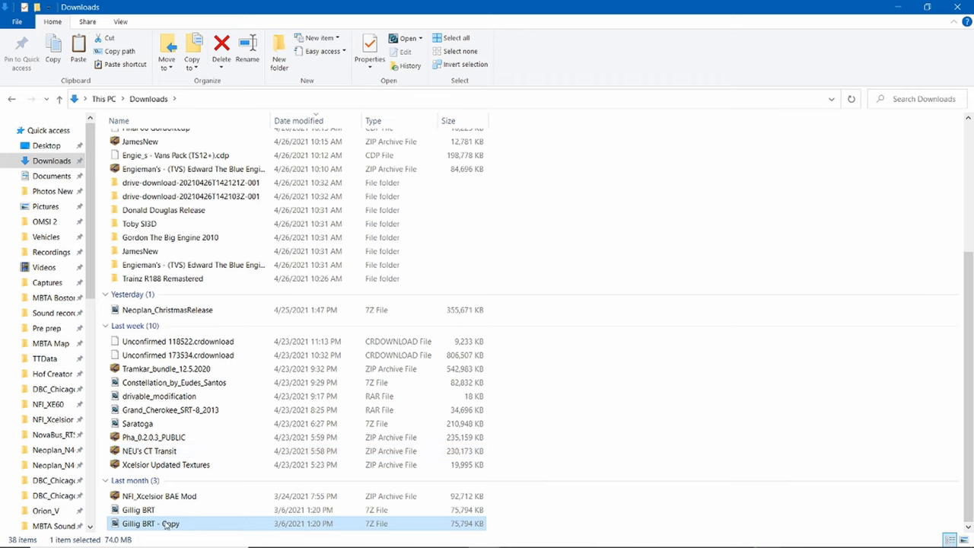
- Copy the Gillig BRT archive in Downloads and switch to the OMSI 2 game folder
left_click(139, 509)
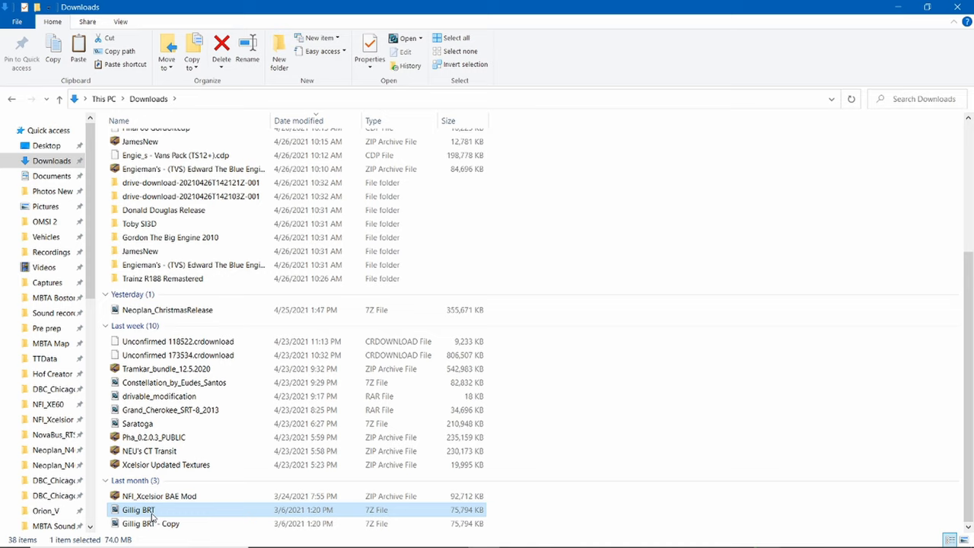
mouse_move(51, 252)
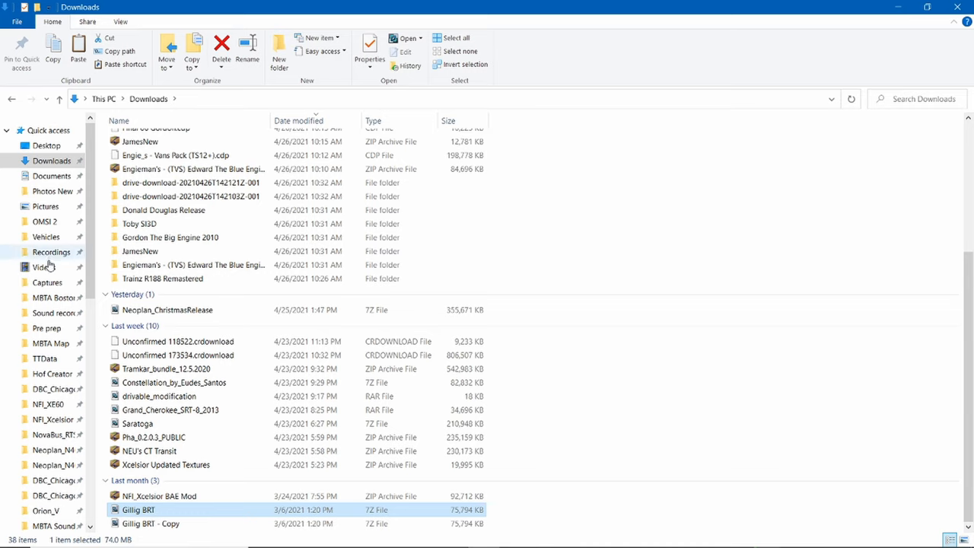
left_click(44, 222)
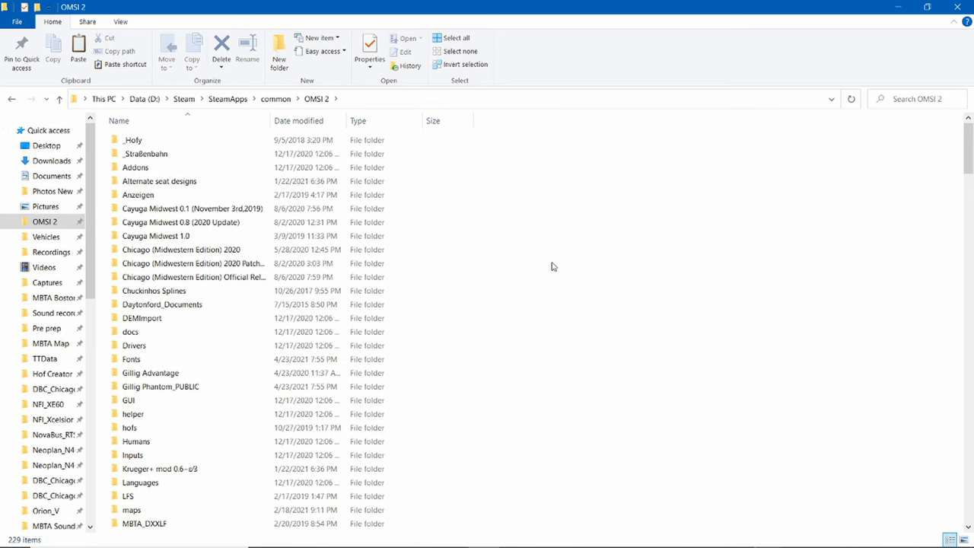
- Paste Gillig BRT into OMSI 2 and run 7-Zip Extract Here, dismissing the unexpected-end-of-data error
left_click(152, 525)
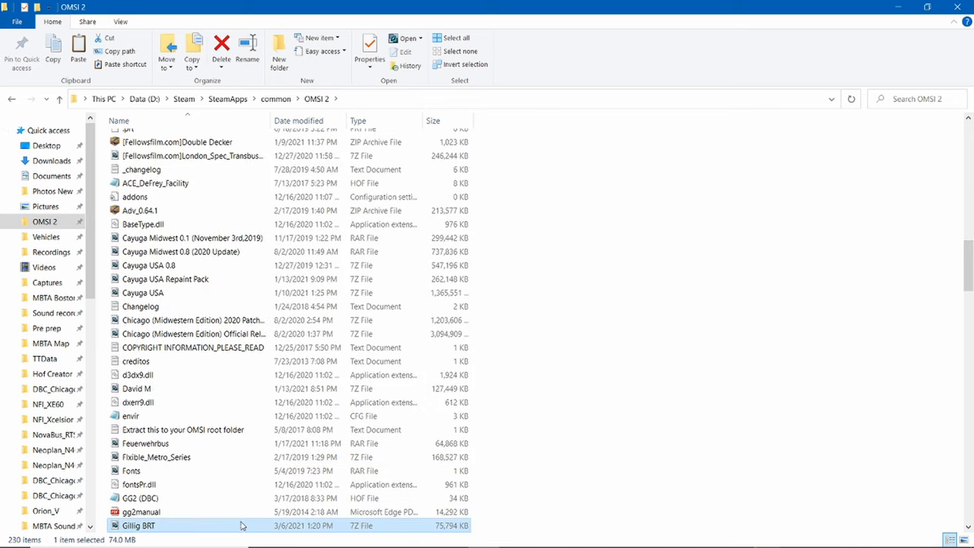
right_click(139, 525)
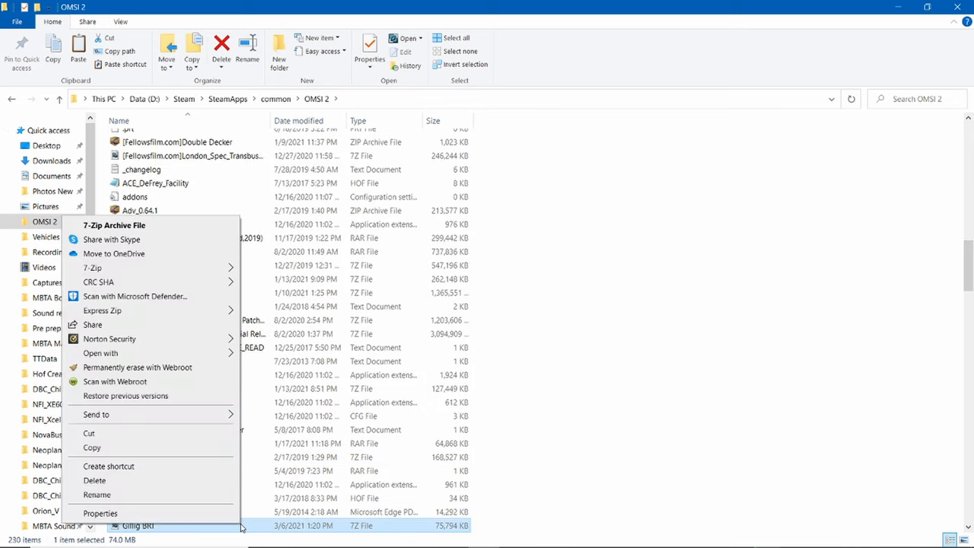
mouse_move(183, 268)
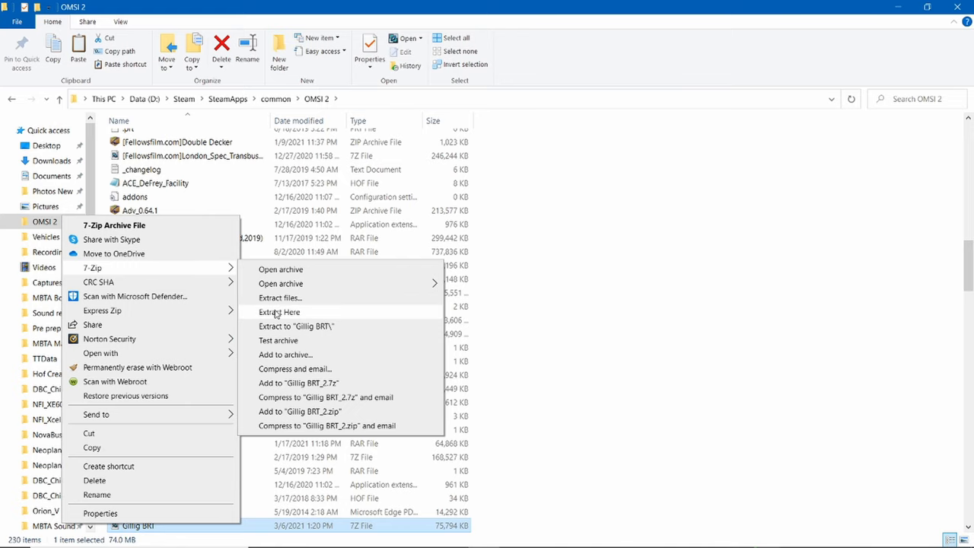
left_click(280, 312)
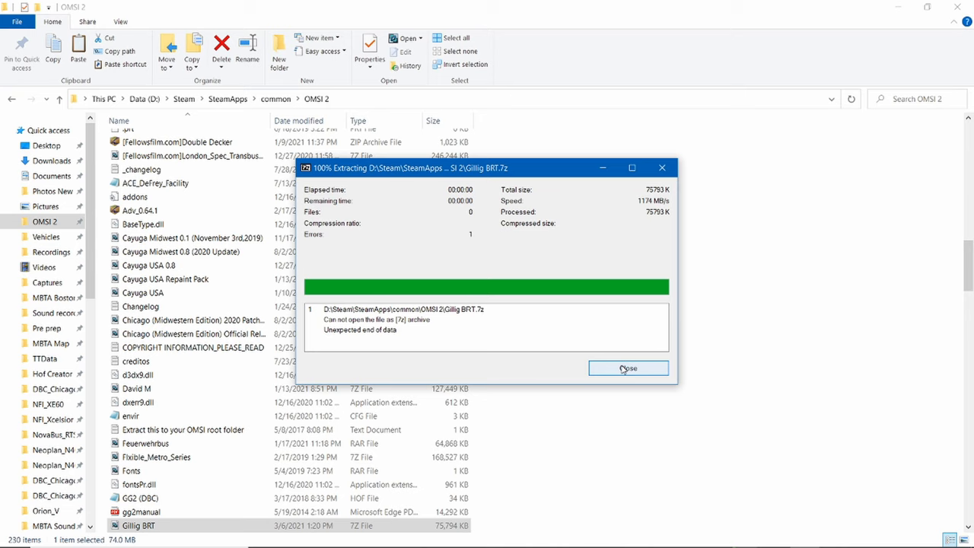
left_click(626, 367)
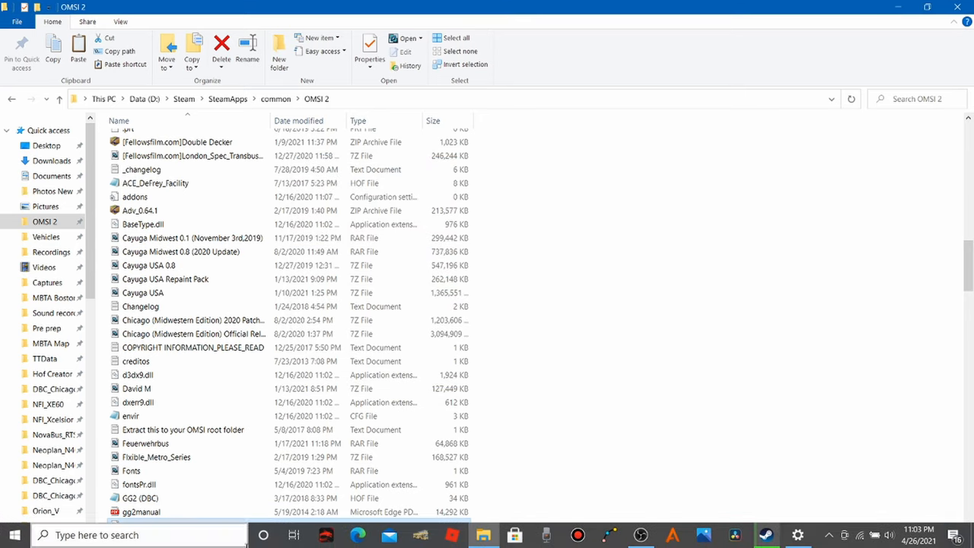
- Return to Downloads, select the Gillig BRT archive, then bring up the web browser
left_click(51, 161)
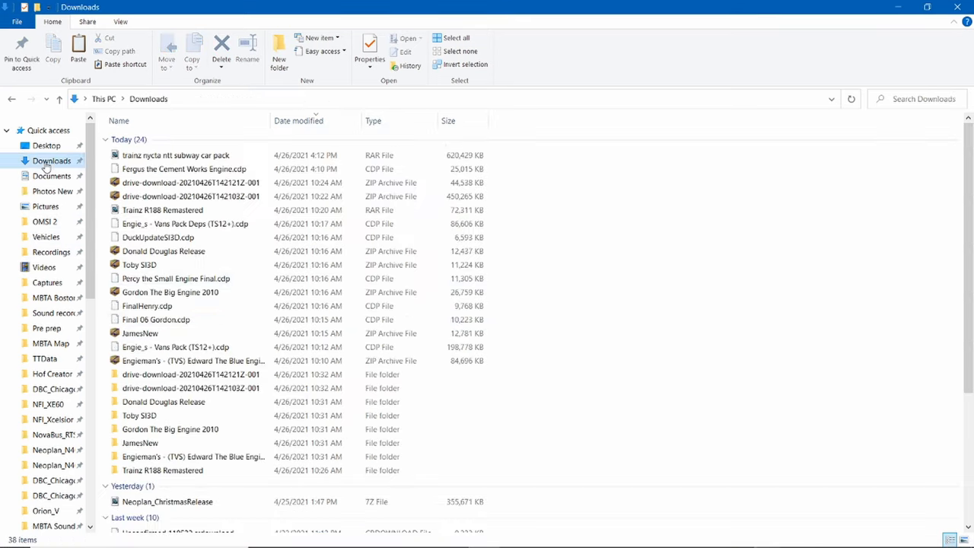
scroll("down", 3)
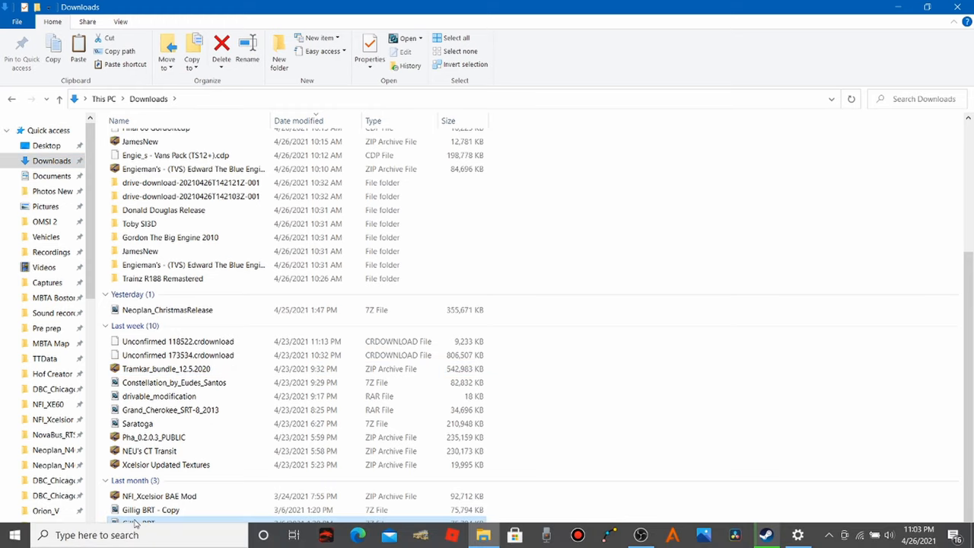
left_click(138, 523)
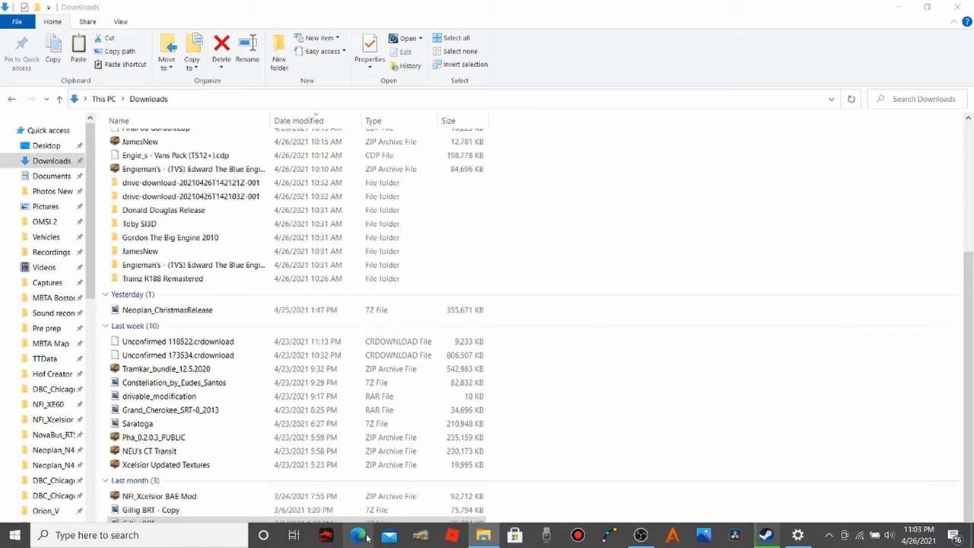
left_click(357, 535)
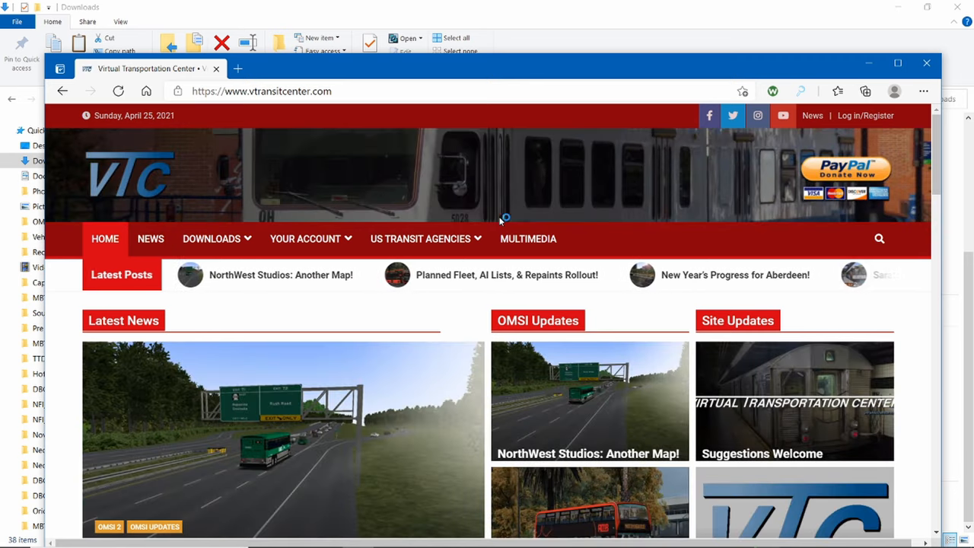
- Maximize the browser and show the OMSI 2 downloads category listing Gillig BRT by Allyn65
left_click(211, 237)
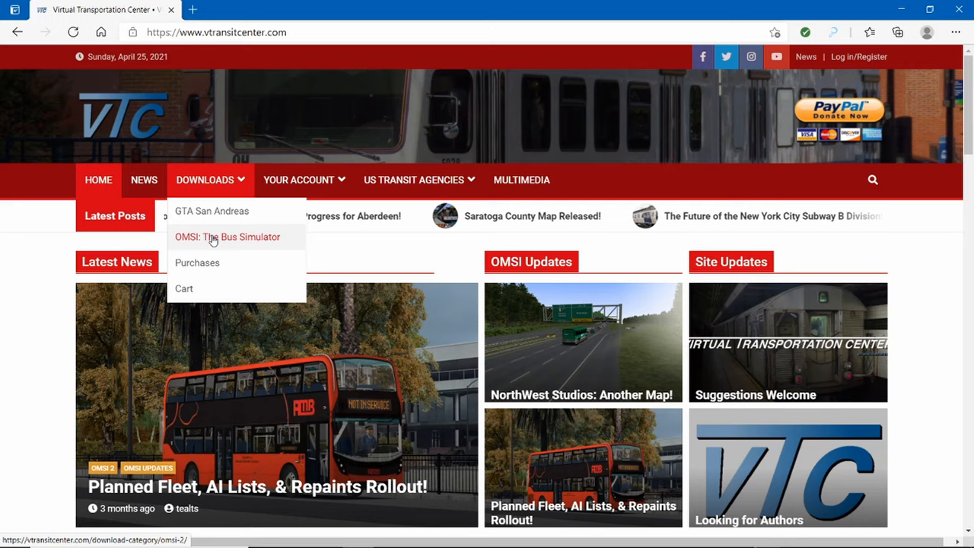
left_click(227, 238)
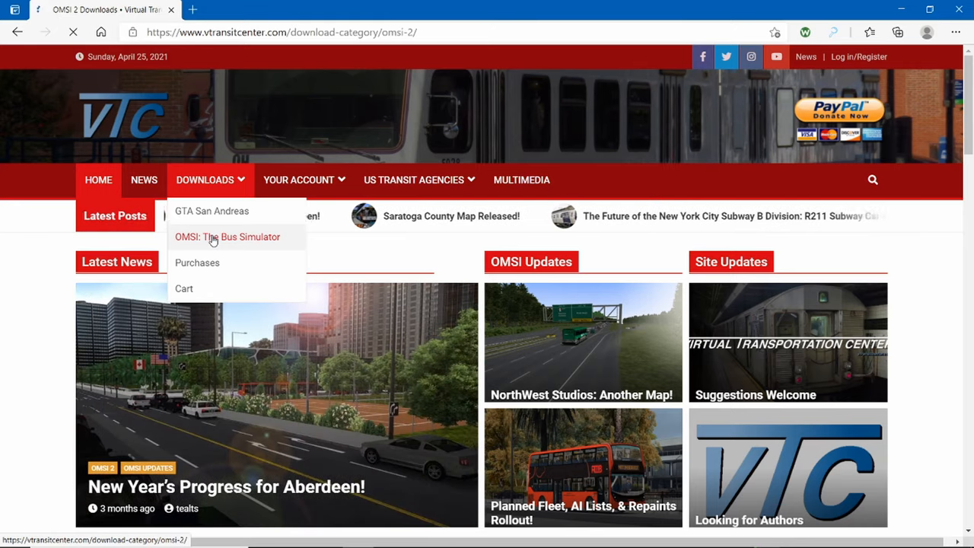
left_click(227, 238)
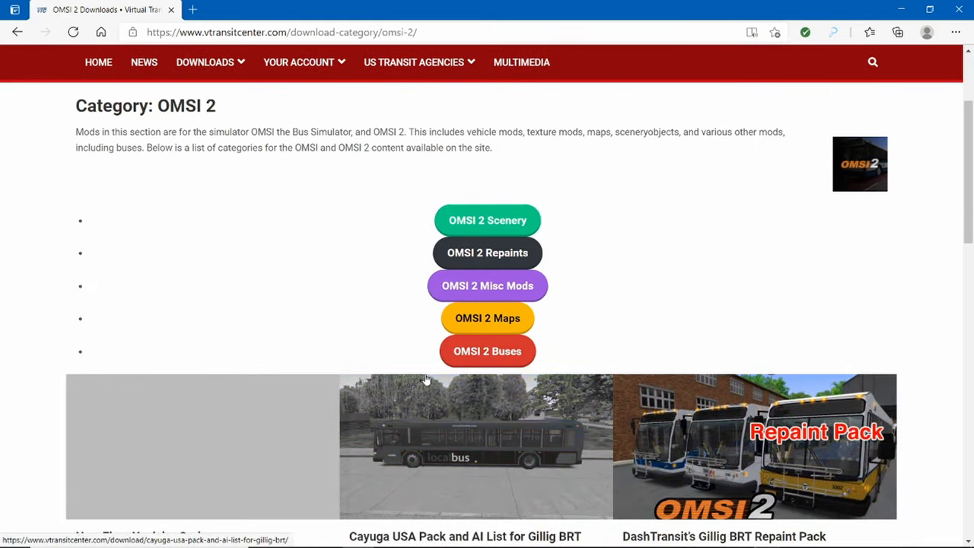
scroll("down", 3)
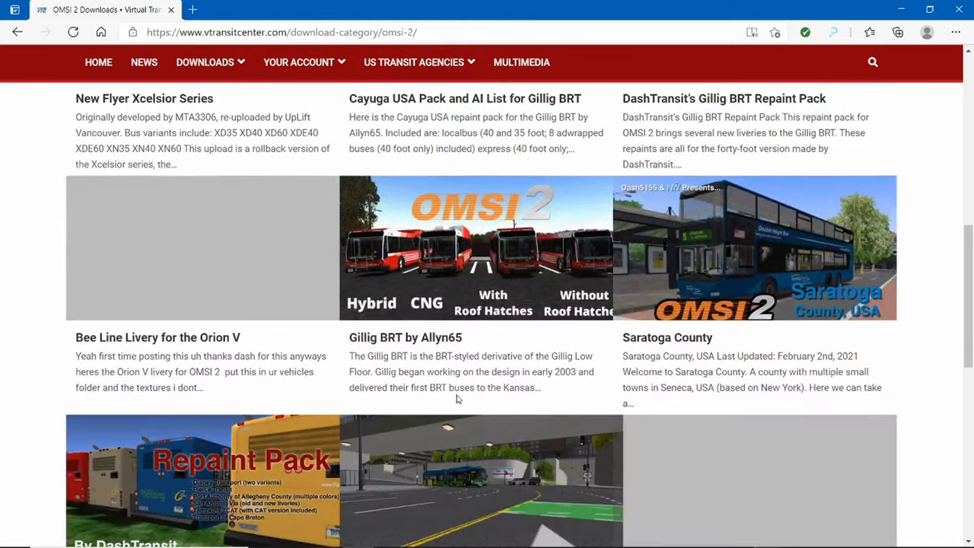
- Download the mod file from the Gillig BRT by Allyn65 page via the red DOWNLOAD button
left_click(405, 338)
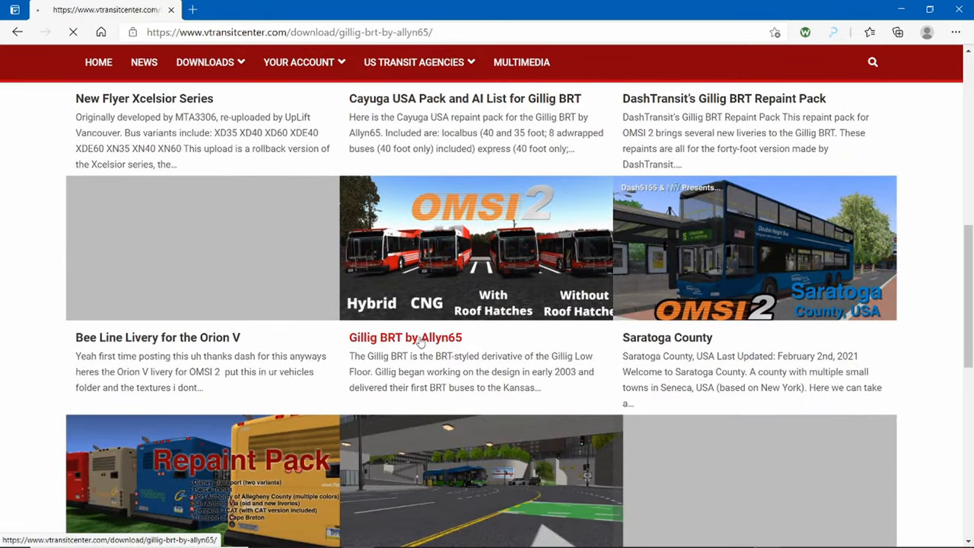
left_click(405, 338)
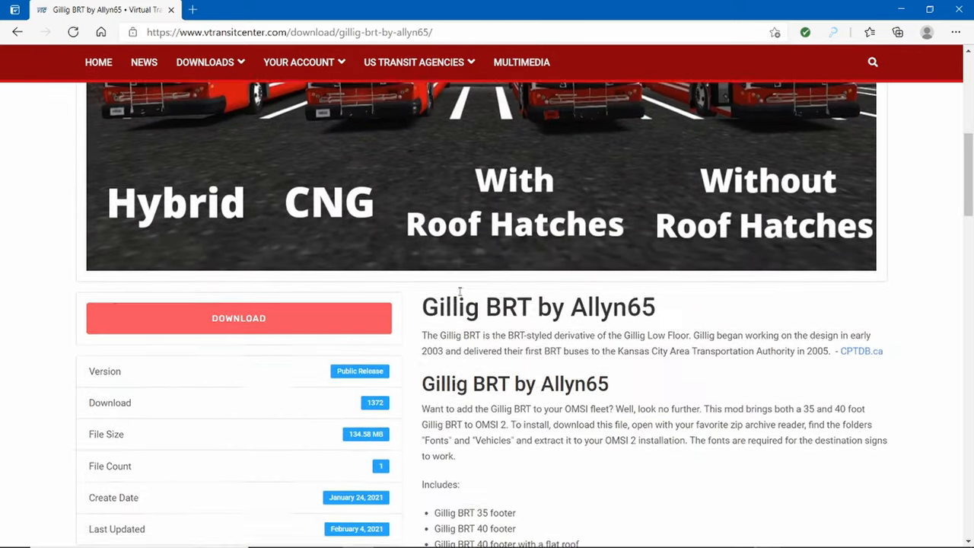
scroll("down", 3)
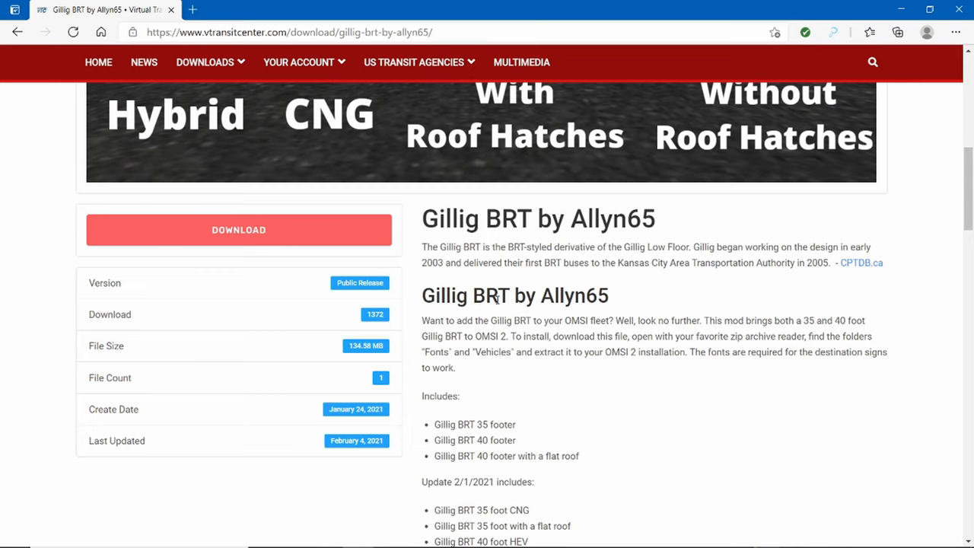
scroll("down", 3)
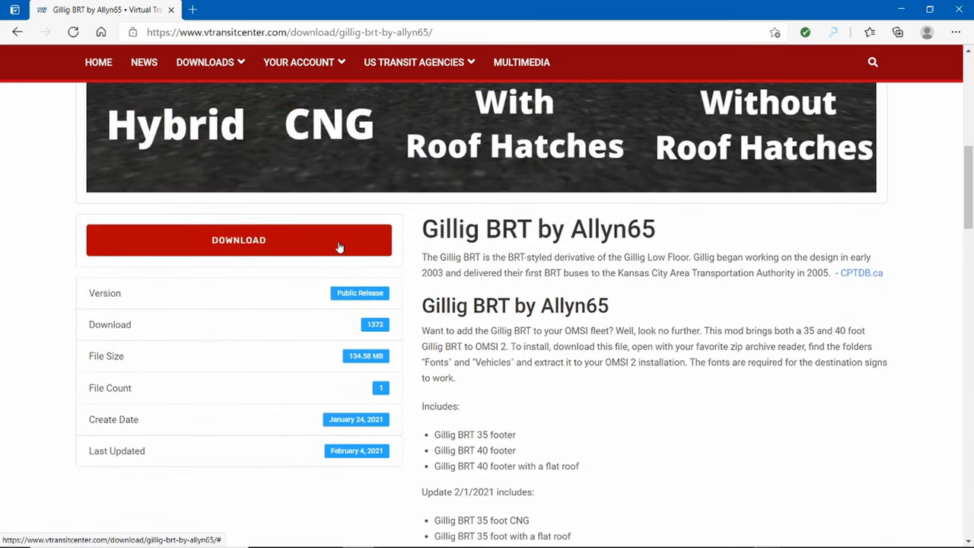
left_click(237, 240)
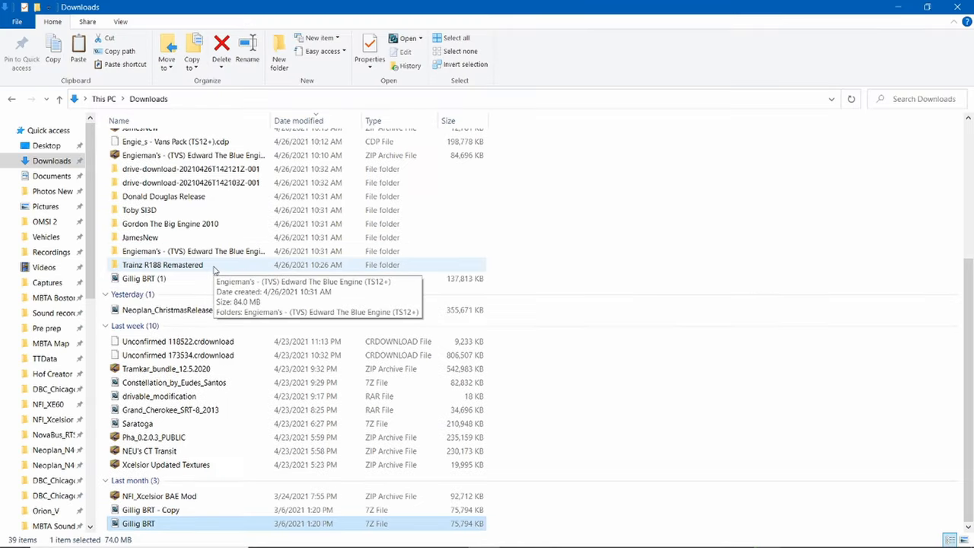
- Copy the new Gillig BRT (1) archive from Downloads into the OMSI 2 folder
left_click(143, 276)
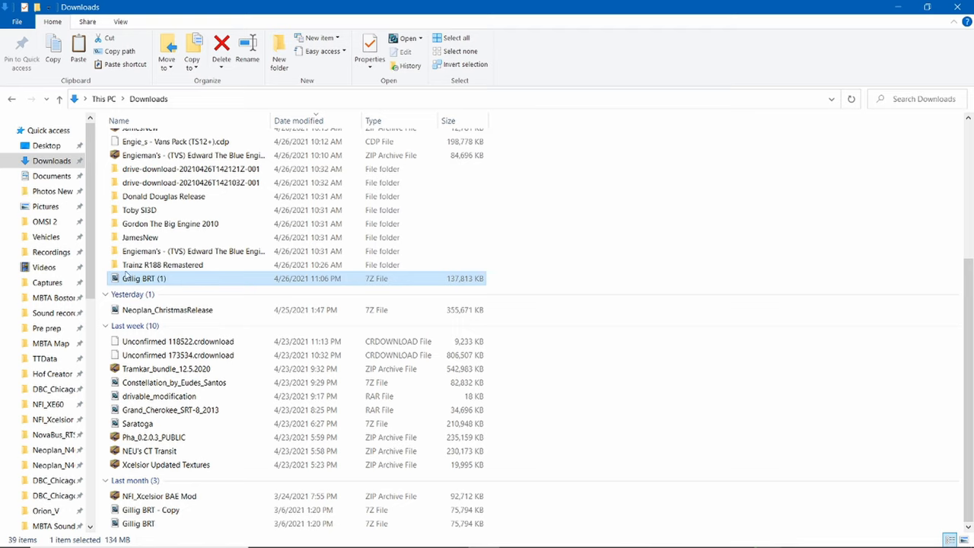
mouse_move(44, 222)
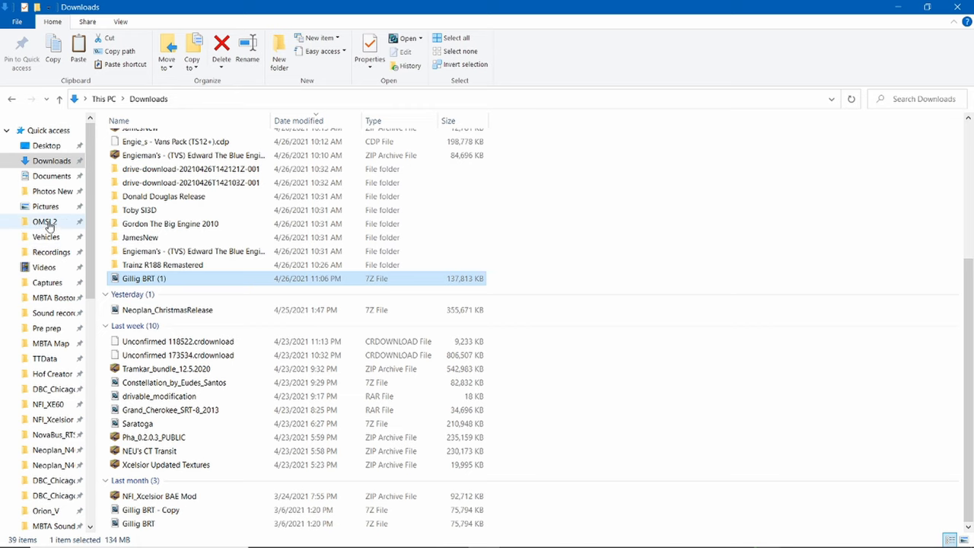
left_click(45, 222)
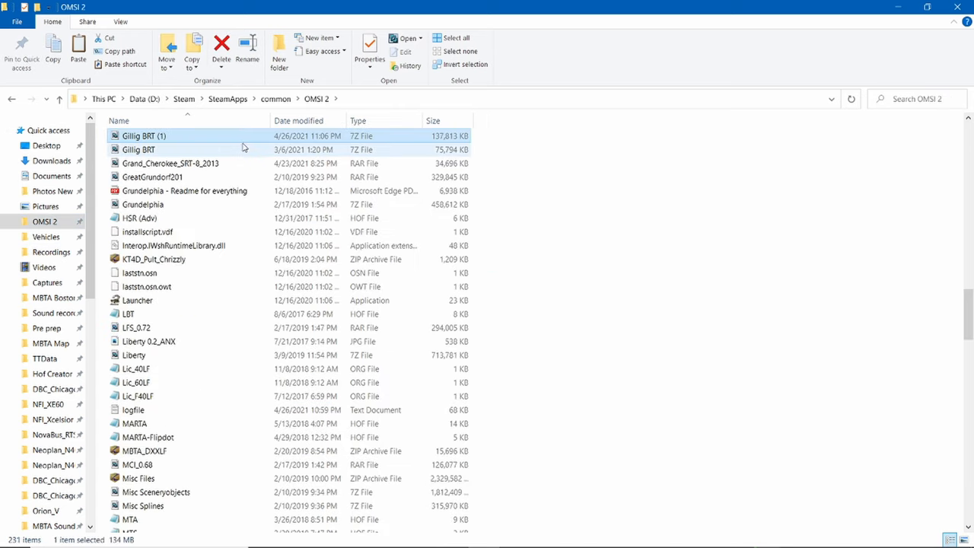
right_click(143, 135)
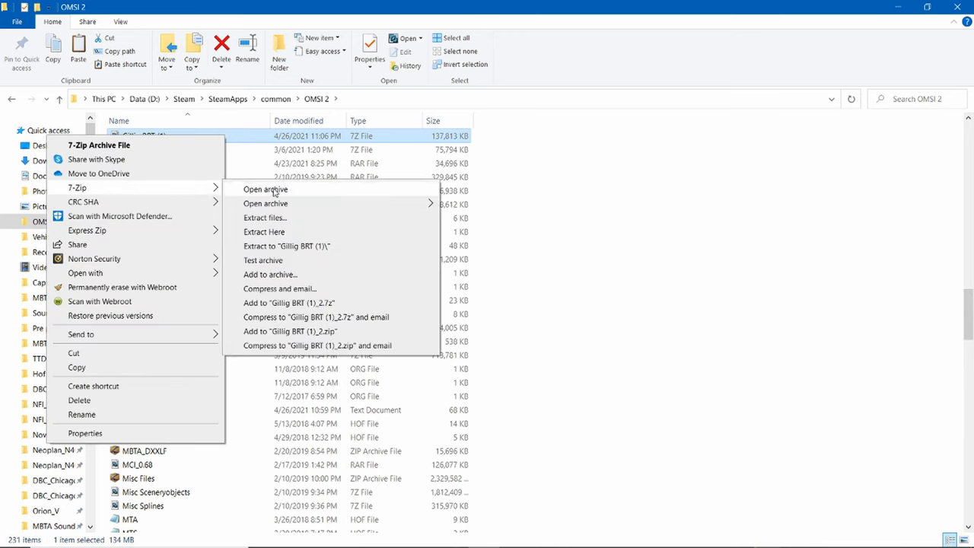
mouse_move(288, 232)
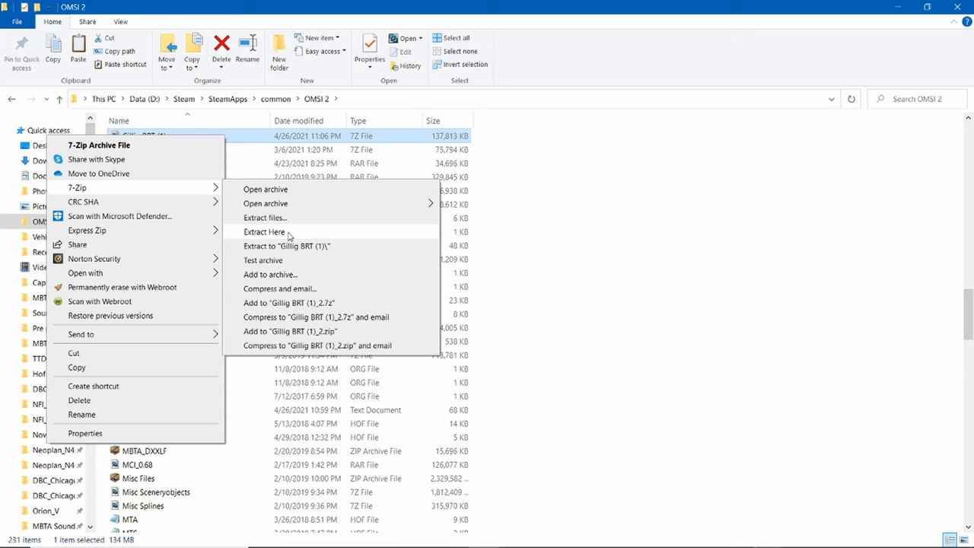
- Extract Gillig BRT (1) with 7-Zip Extract Here, producing a Gillig BRT folder in OMSI 2
left_click(265, 232)
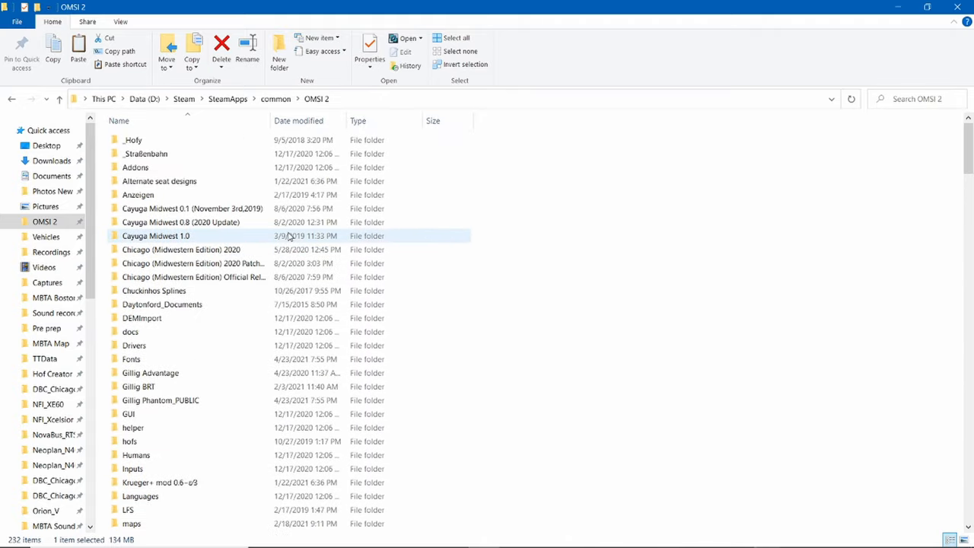
- Move the extracted Gillig BRT folder into Vehicles and show it inside the Vehicles folder
scroll("down", 3)
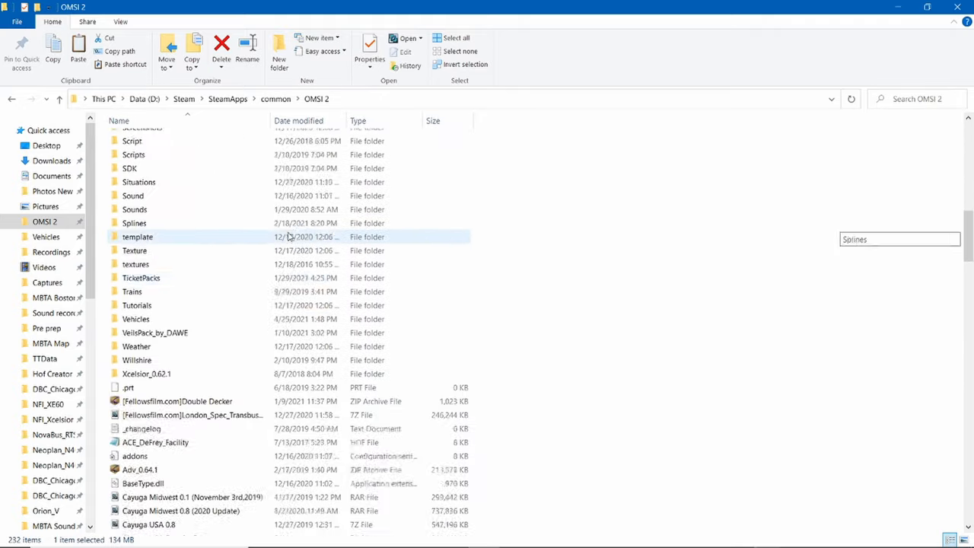
scroll("down", 3)
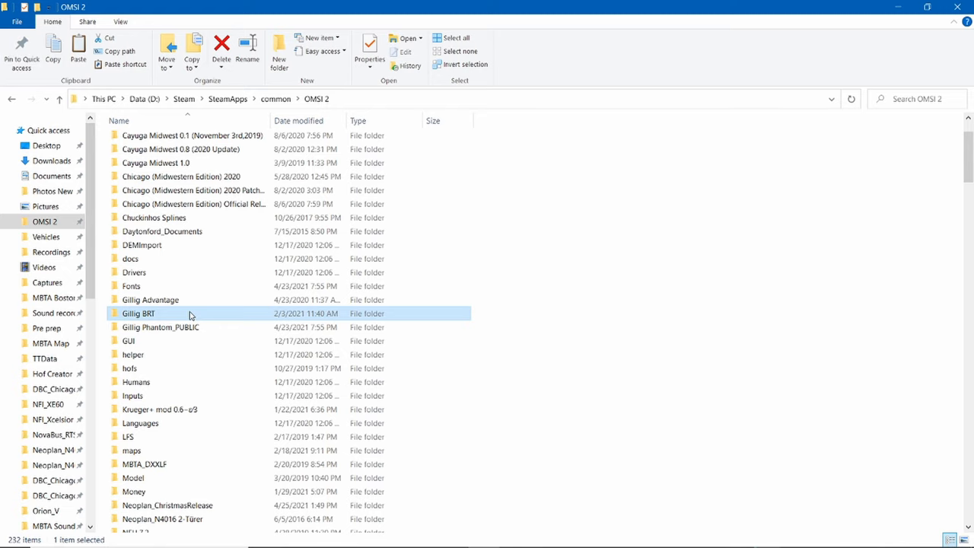
double_click(137, 314)
type("Trains")
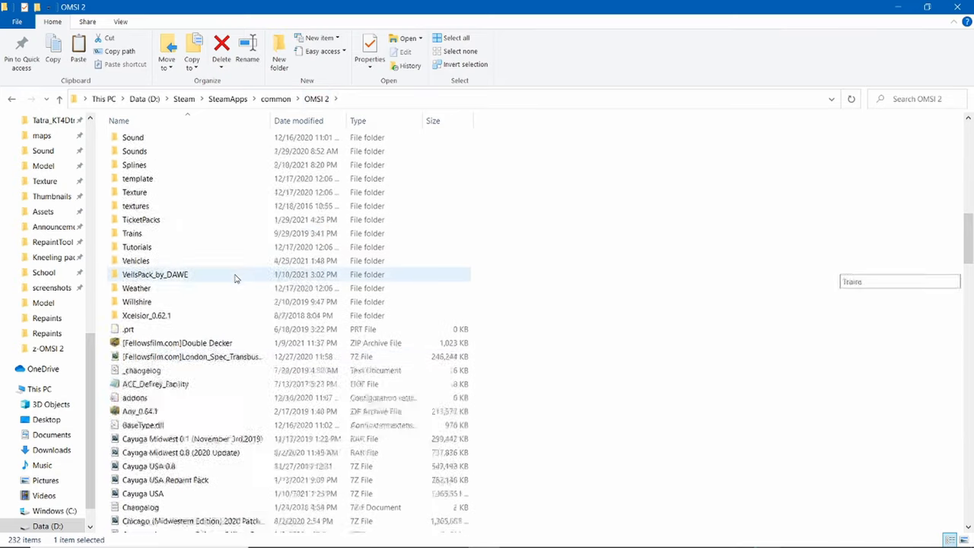
double_click(136, 261)
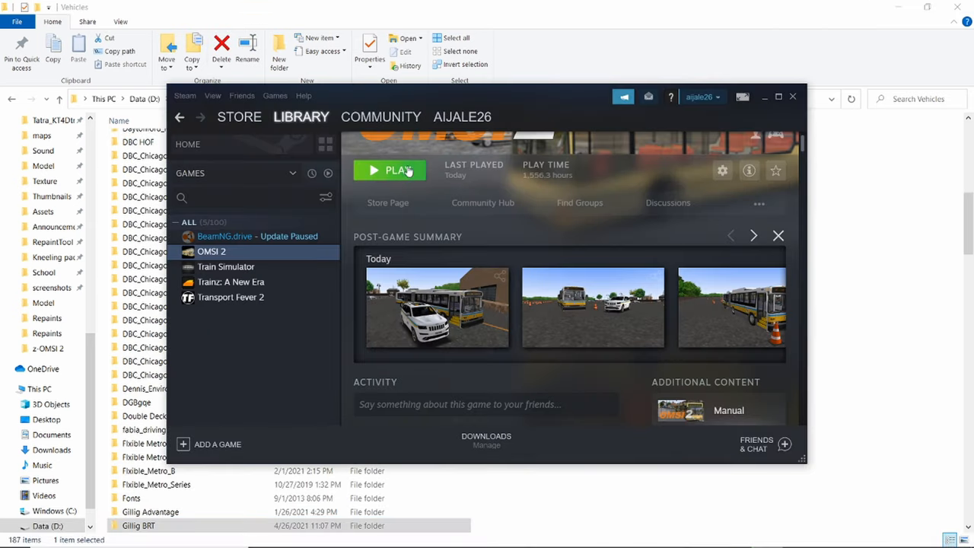
- Launch OMSI 2 from the Steam library and bring up its Select Vehicle dialog
left_click(390, 170)
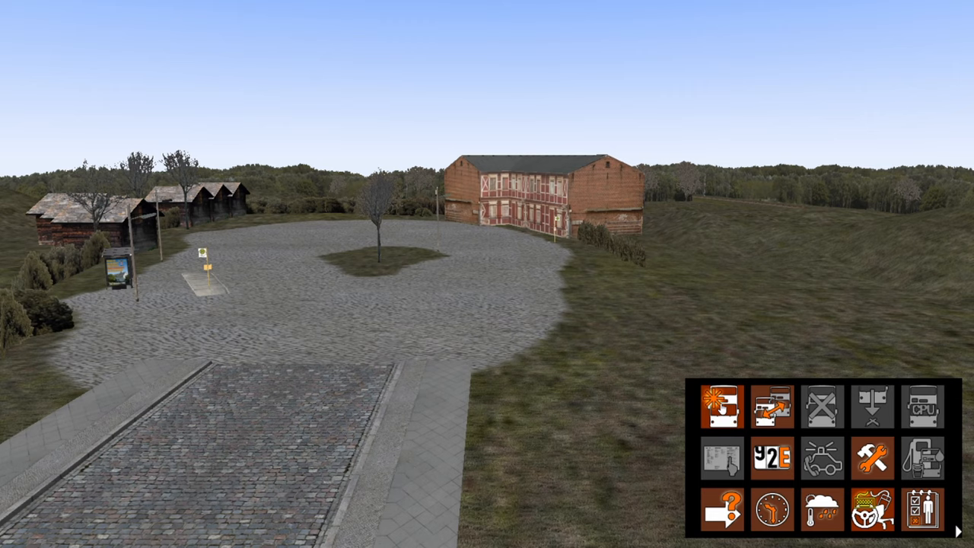
left_click(721, 406)
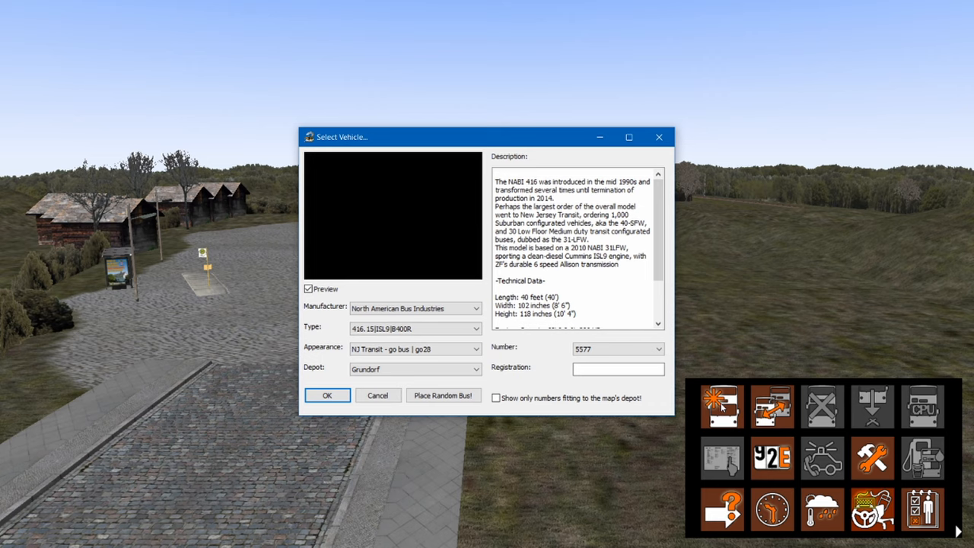
- Set Manufacturer to Gillig and Type to 2008 BRT 35 Foot, previewed in White
left_click(475, 308)
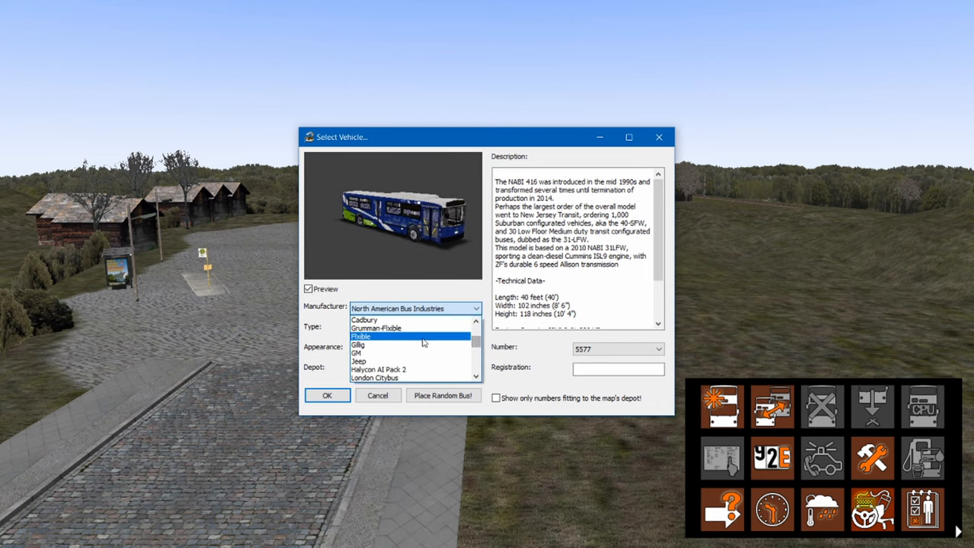
left_click(357, 344)
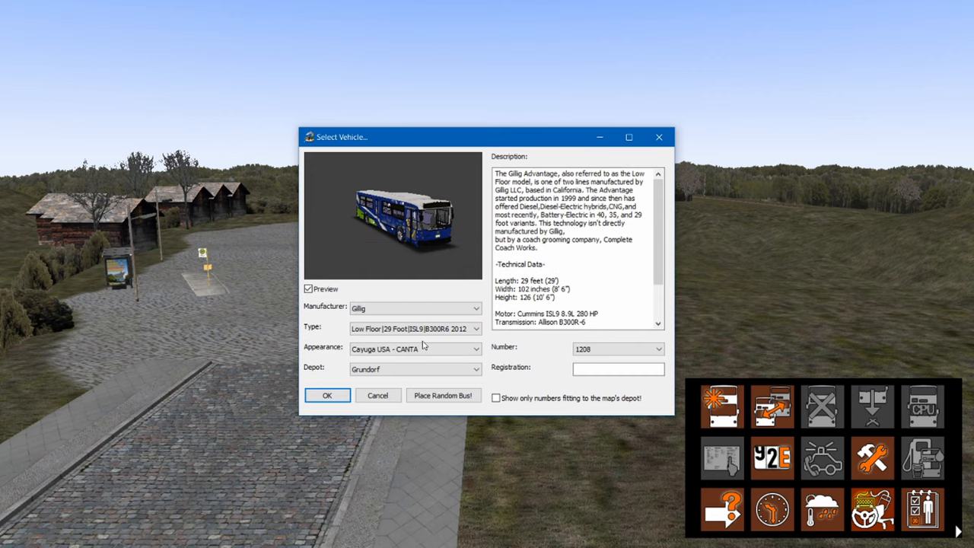
left_click(414, 329)
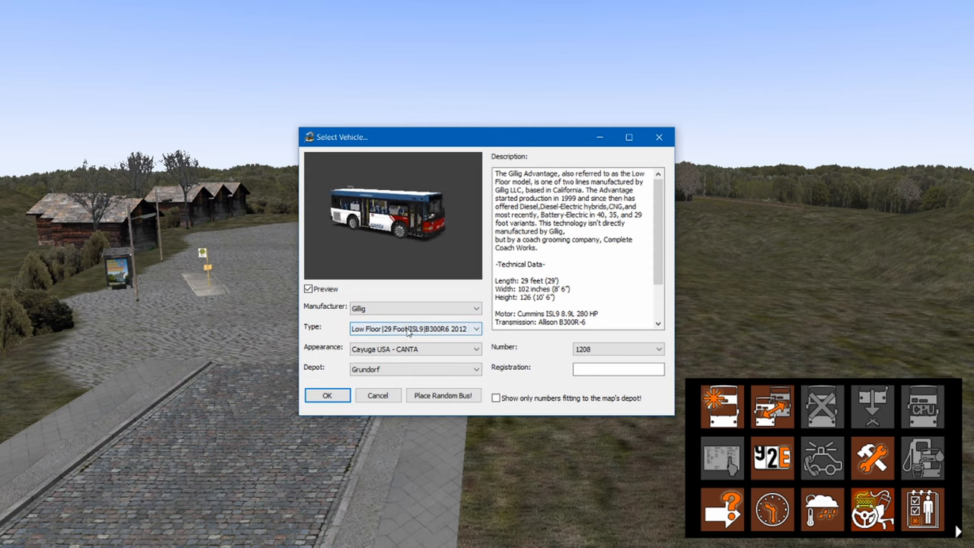
left_click(475, 328)
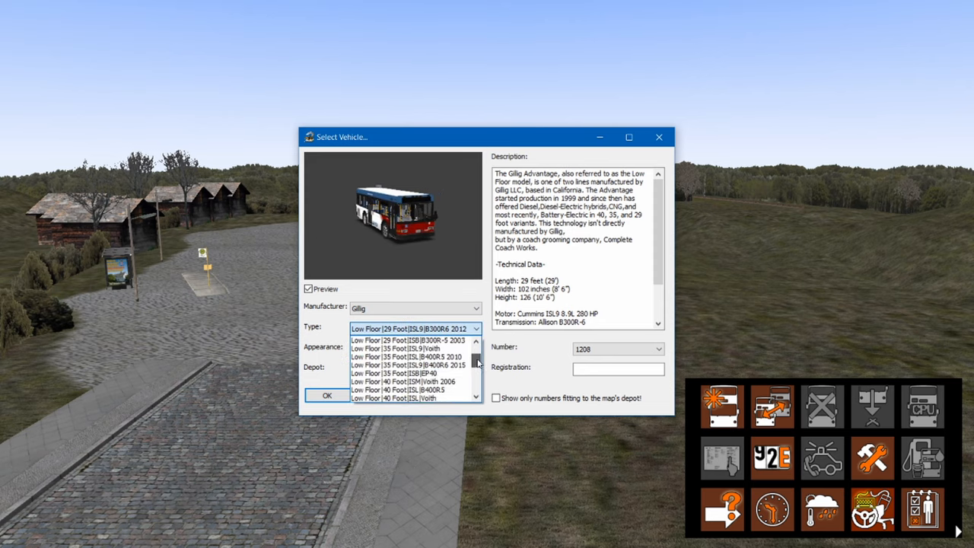
scroll("down", 3)
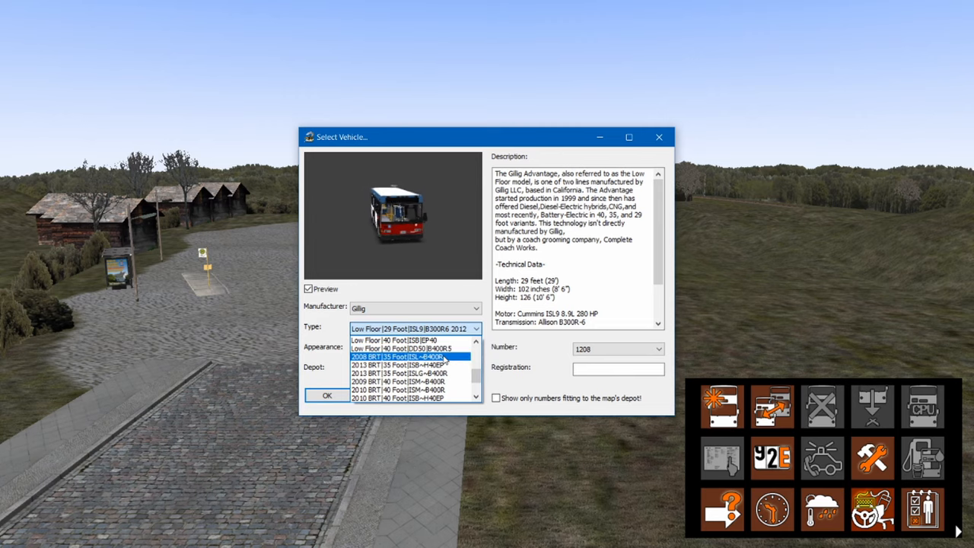
left_click(399, 357)
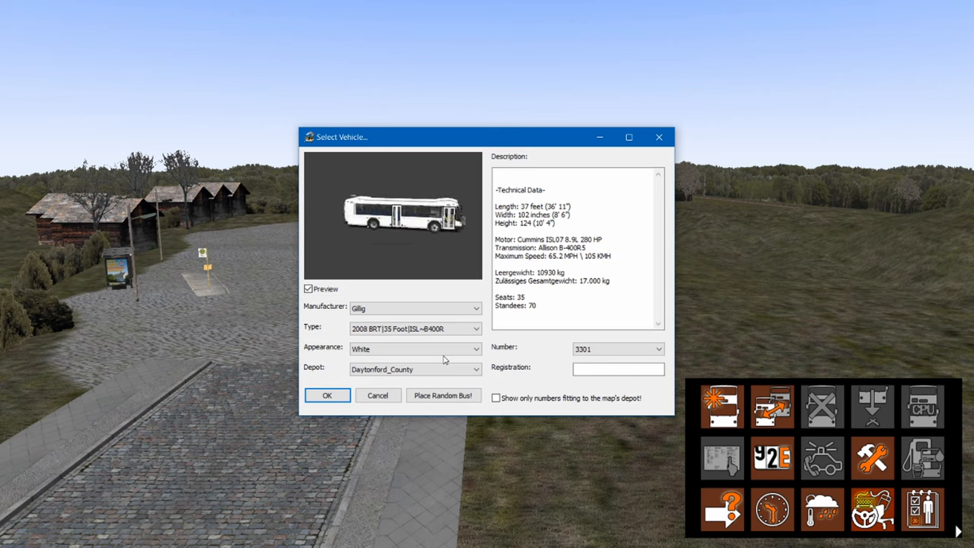
- Choose the Gillig 2010 BRT 40 Foot ISLG-B400R from the Type list
left_click(478, 328)
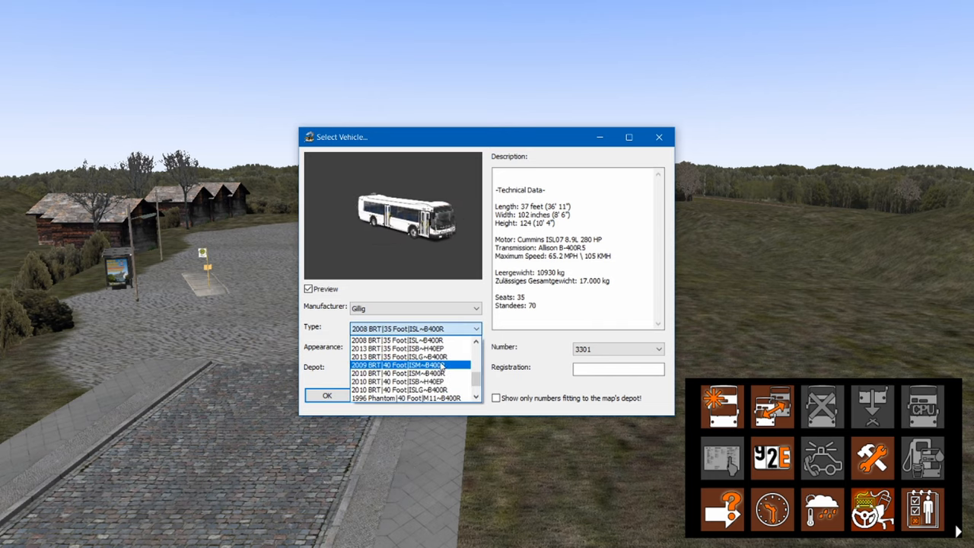
left_click(411, 389)
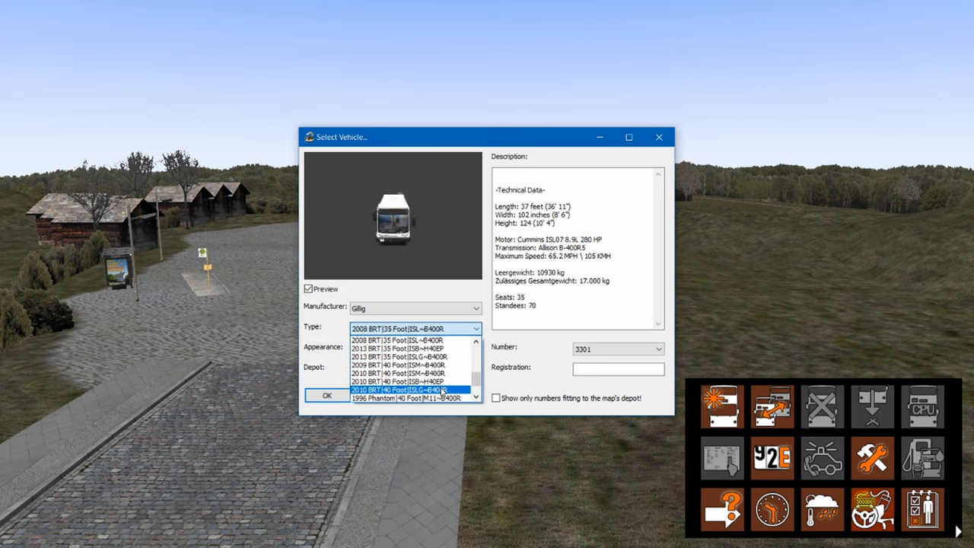
left_click(396, 381)
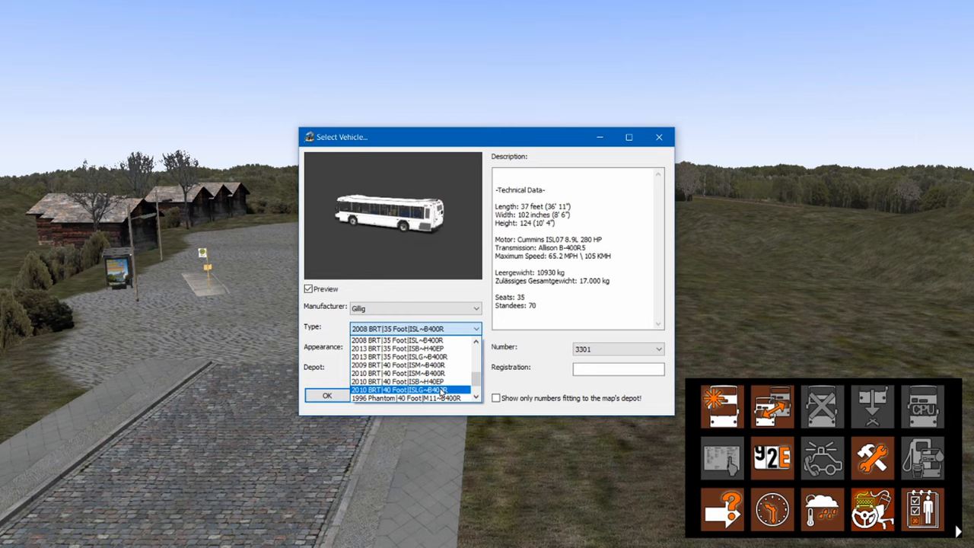
left_click(395, 390)
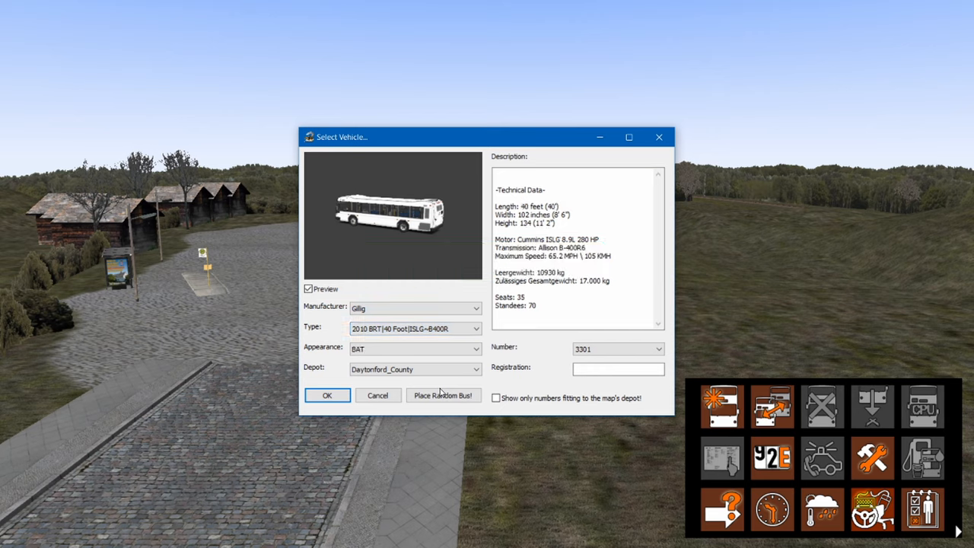
- Apply the red BAT livery while keeping the 2010 BRT 40 Foot ISLG type
left_click(414, 348)
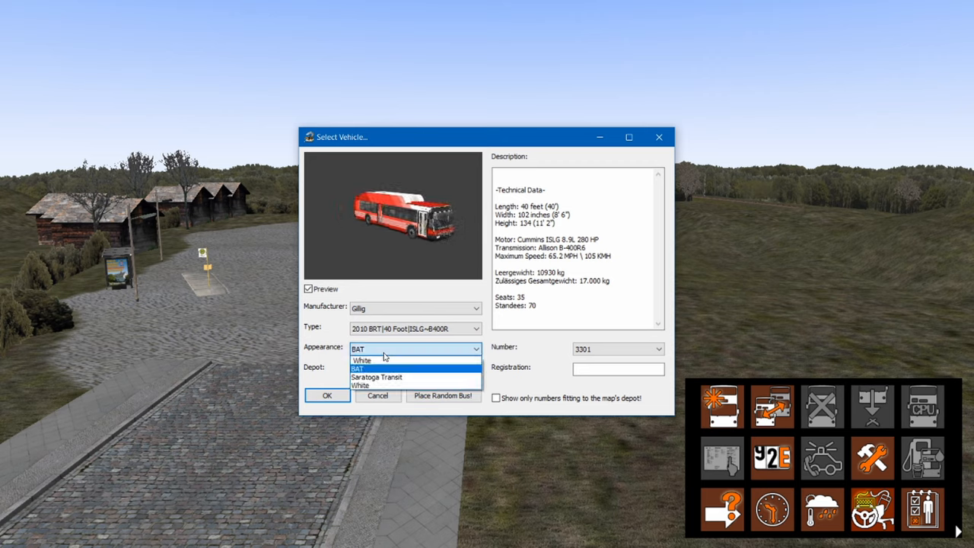
left_click(474, 328)
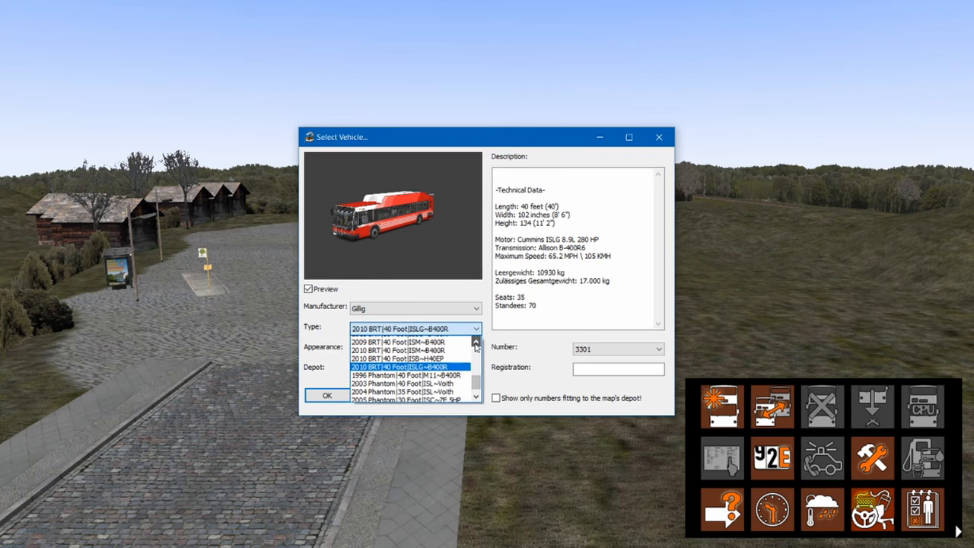
left_click(474, 341)
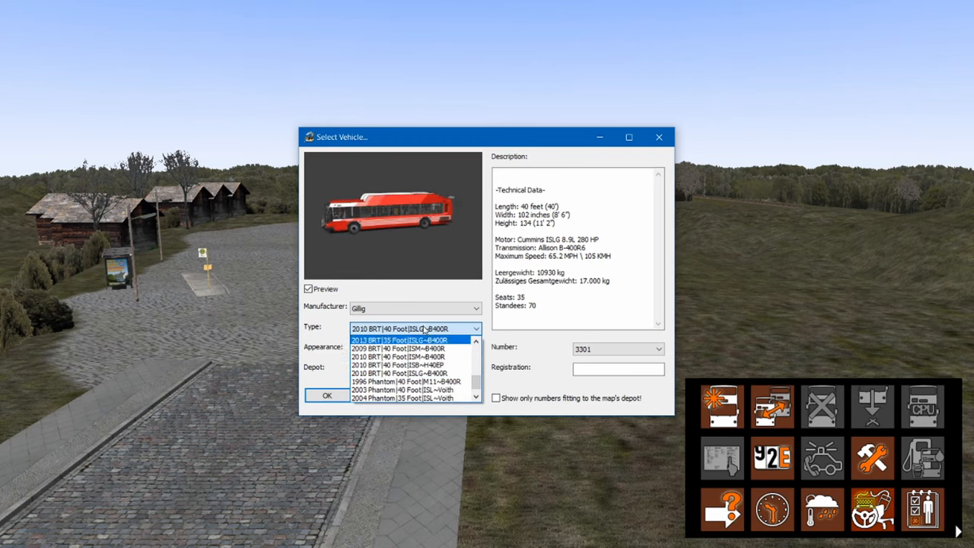
left_click(414, 328)
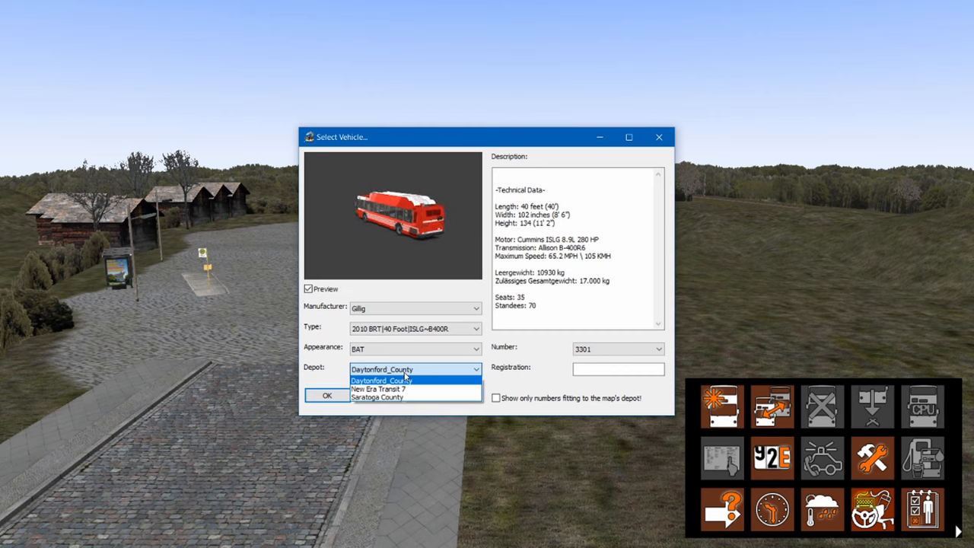
- Assign the Daytonford_County depot and accept the map entry point in Set Position
left_click(382, 380)
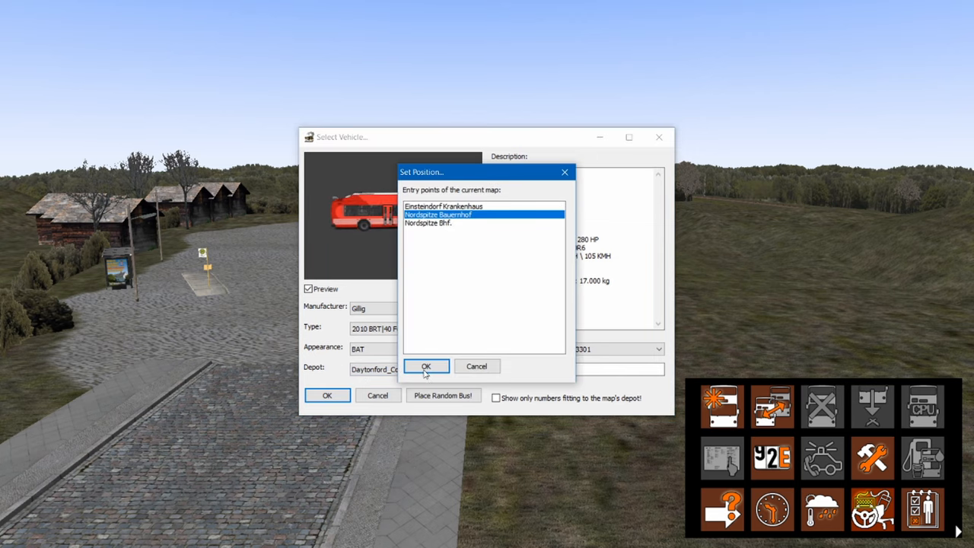
left_click(426, 365)
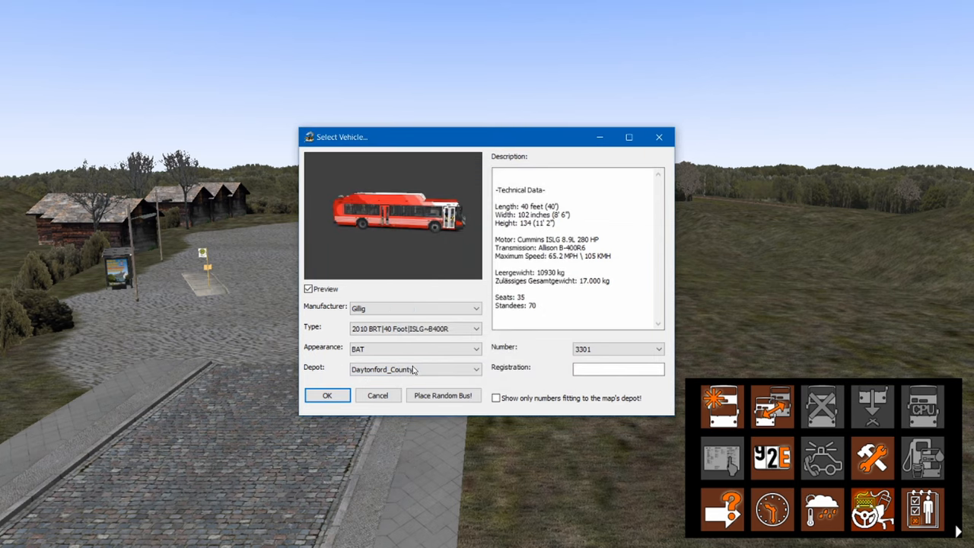